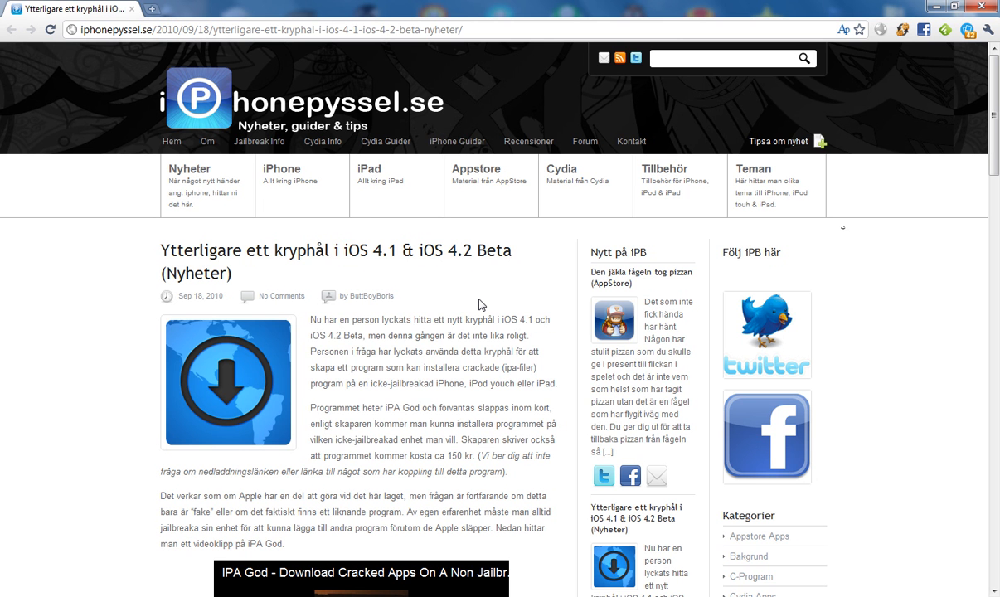
{"action": "mouse_move", "coordinate": [75, 303]}
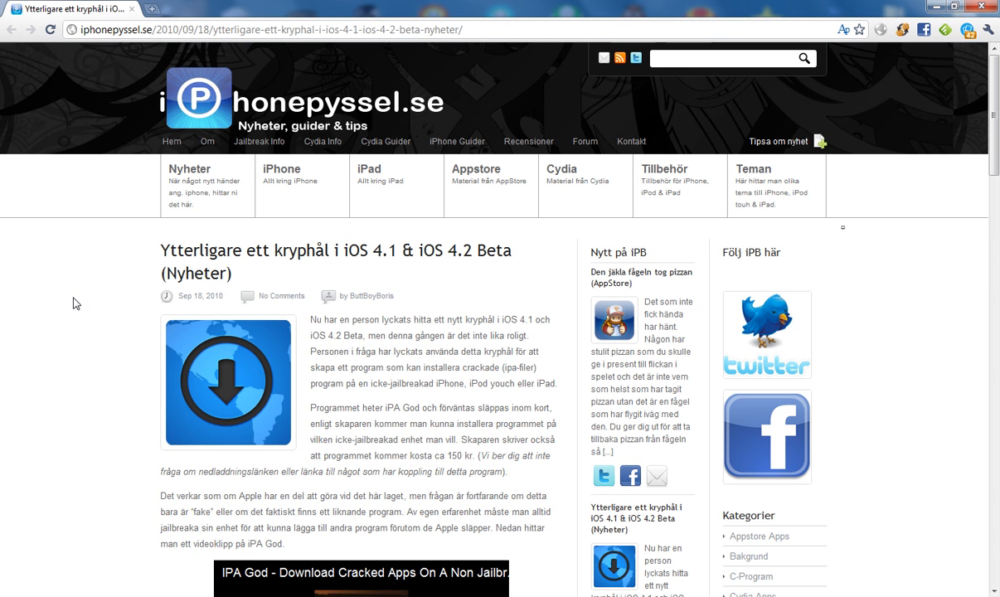
{"action": "scroll", "scroll_direction": "down", "scroll_amount": 3}
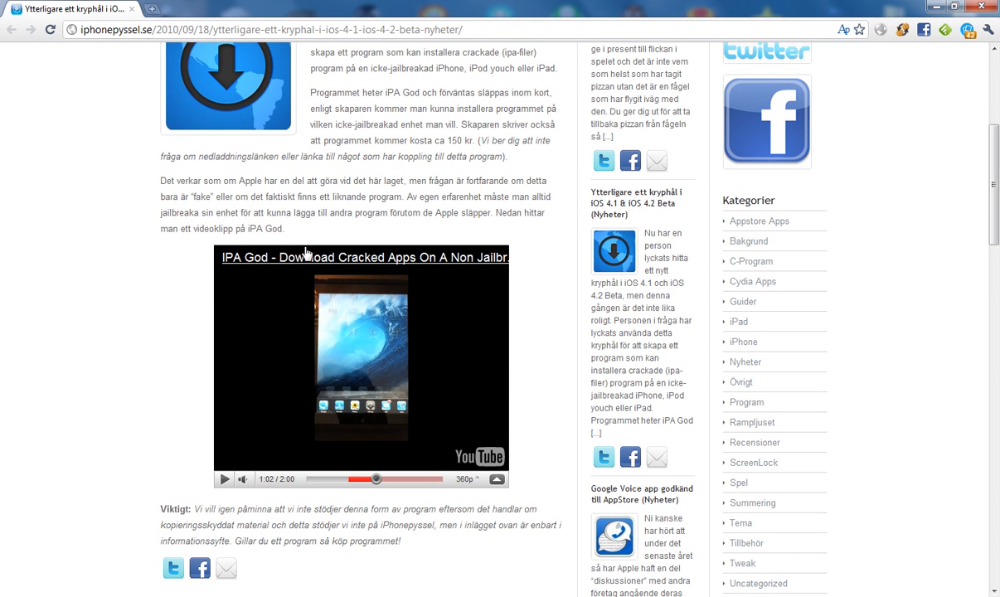
{"action": "mouse_move", "coordinate": [259, 269]}
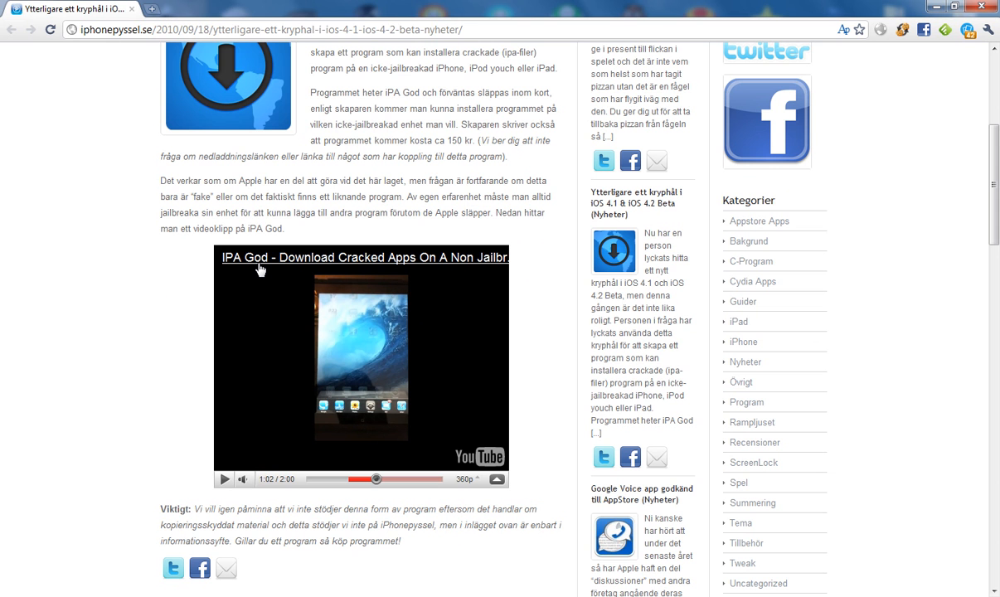